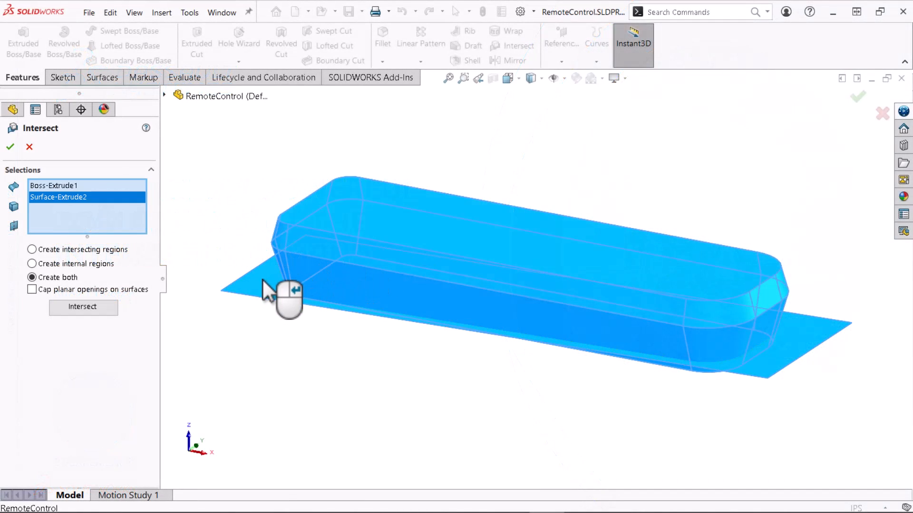
Compute the intersect regions, exclude Region 2, and accept Intersect1 as two solid bodies
left_click(83, 308)
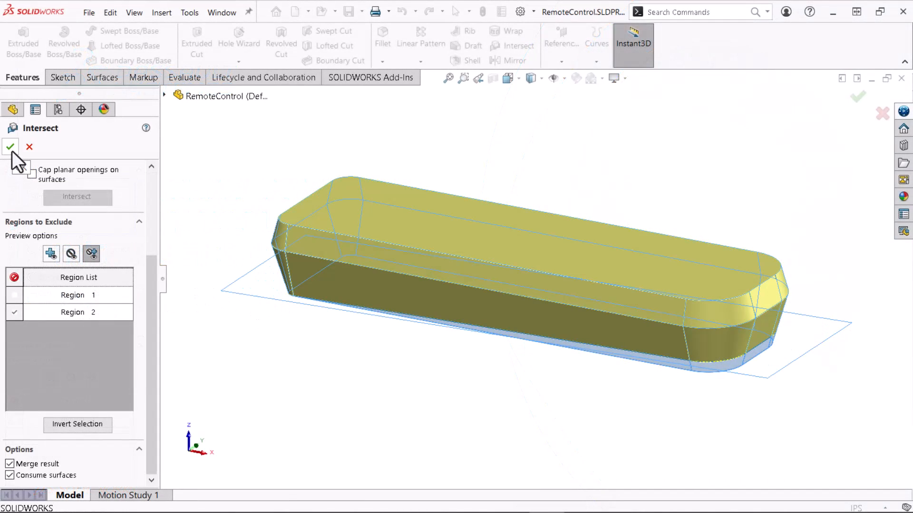
left_click(10, 147)
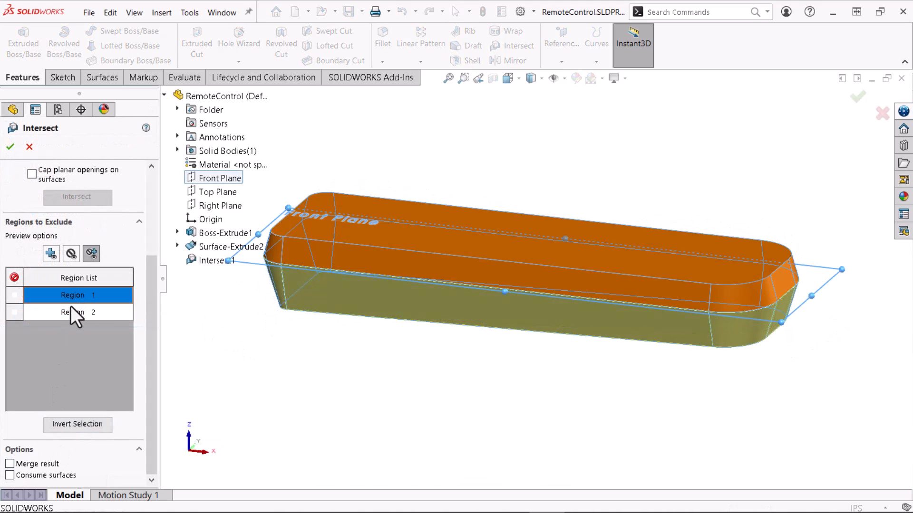
left_click(10, 146)
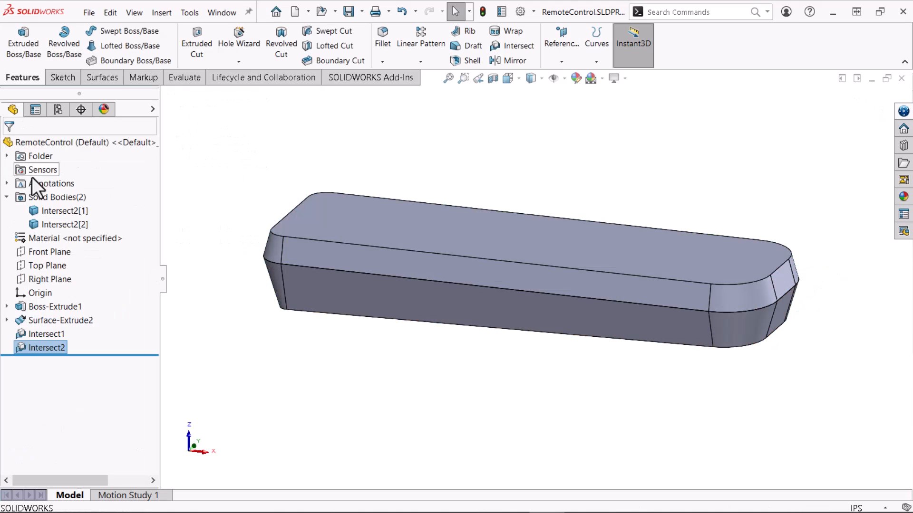
double_click(46, 334)
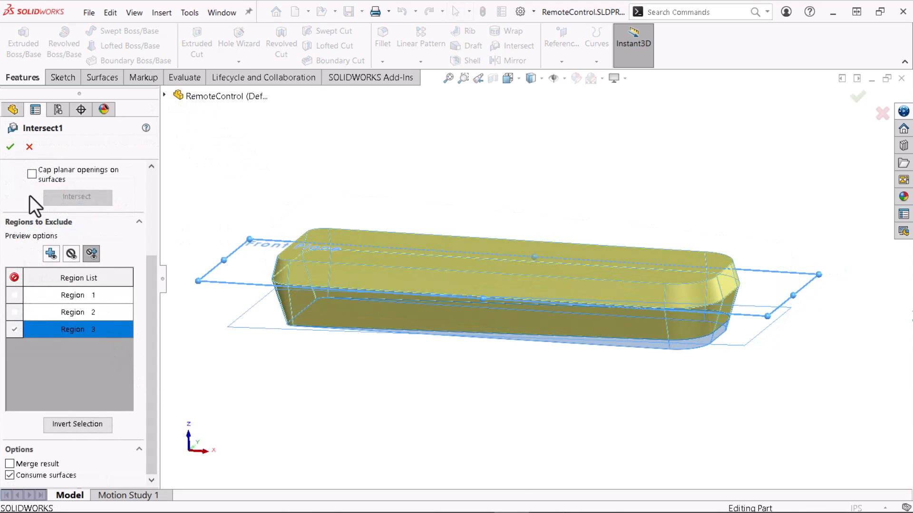
left_click(10, 147)
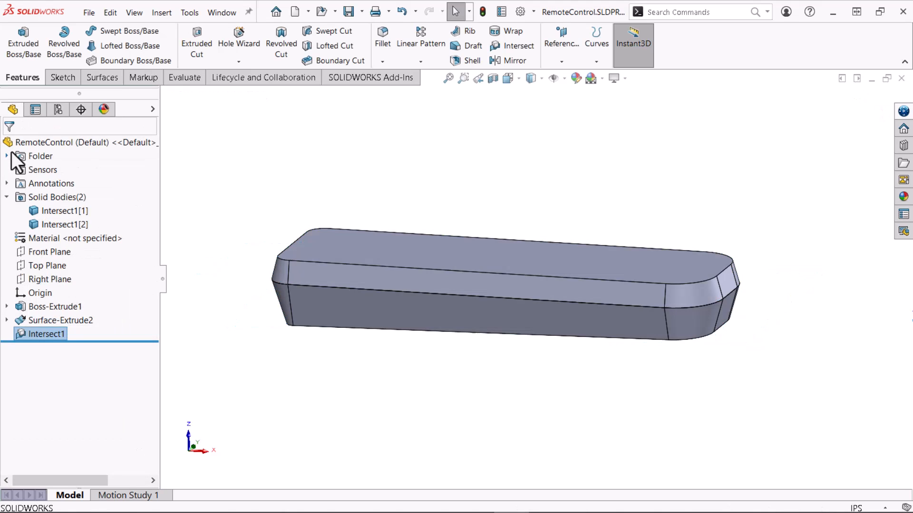
Remove the Intersect feature, leaving only the Boss-Extrude1 solid and Surface-Extrude2 surface
left_click(58, 211)
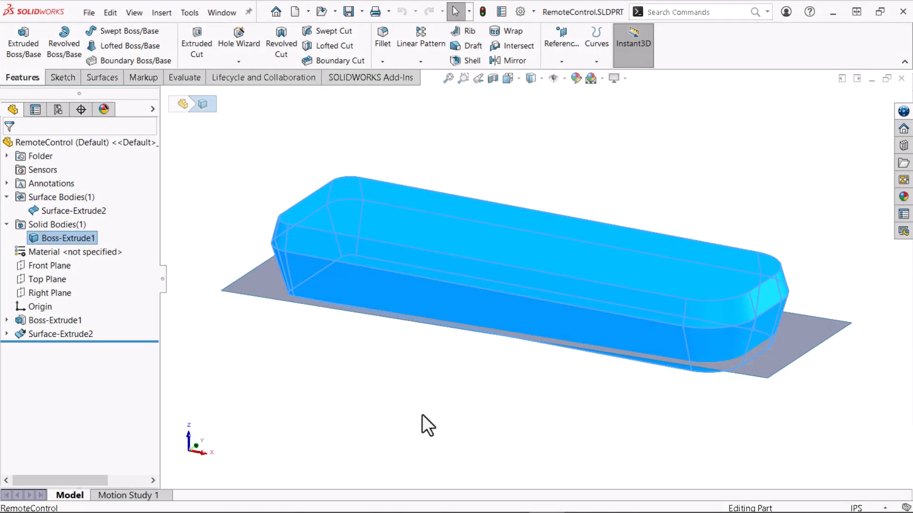
Clear the current body selection to prepare a new Intersect on Boss-Extrude1 and Surface-Extrude2
left_click(430, 406)
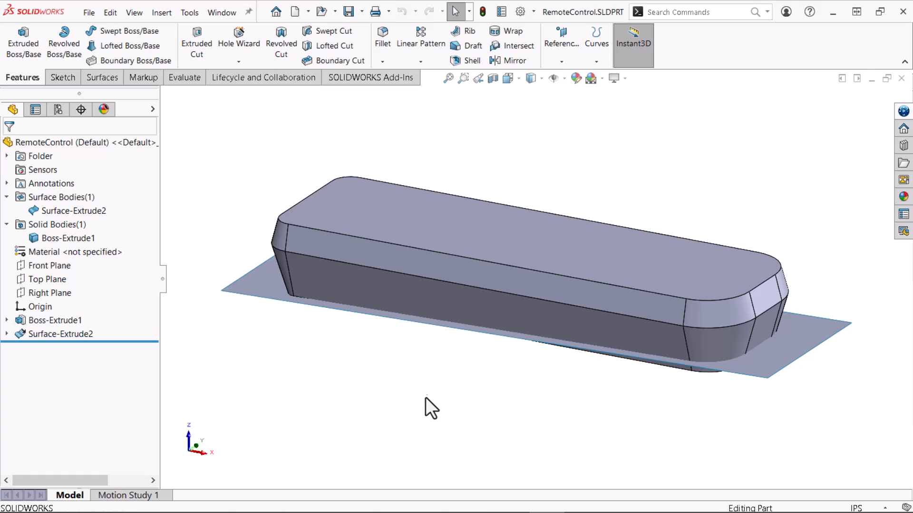
mouse_move(513, 60)
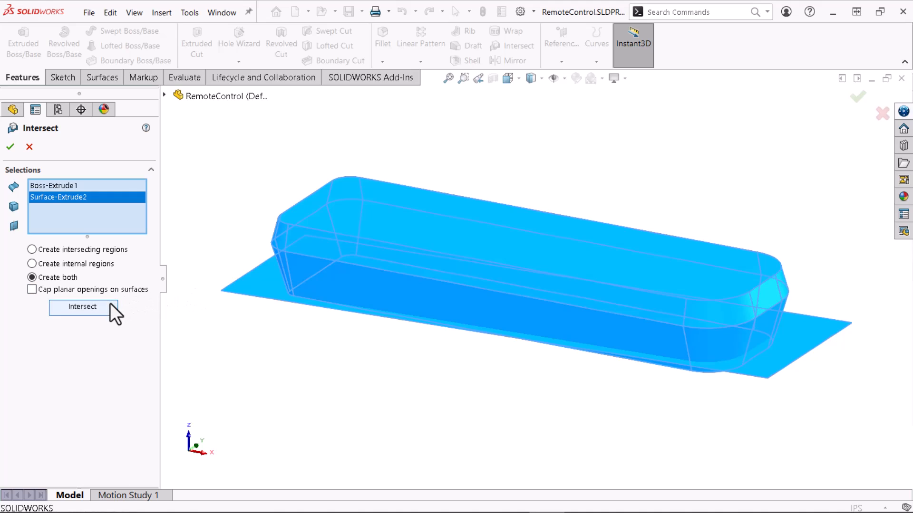
Compute and preview Regions 1 and 2, exclude Region 2, and enable Consume surfaces
left_click(82, 306)
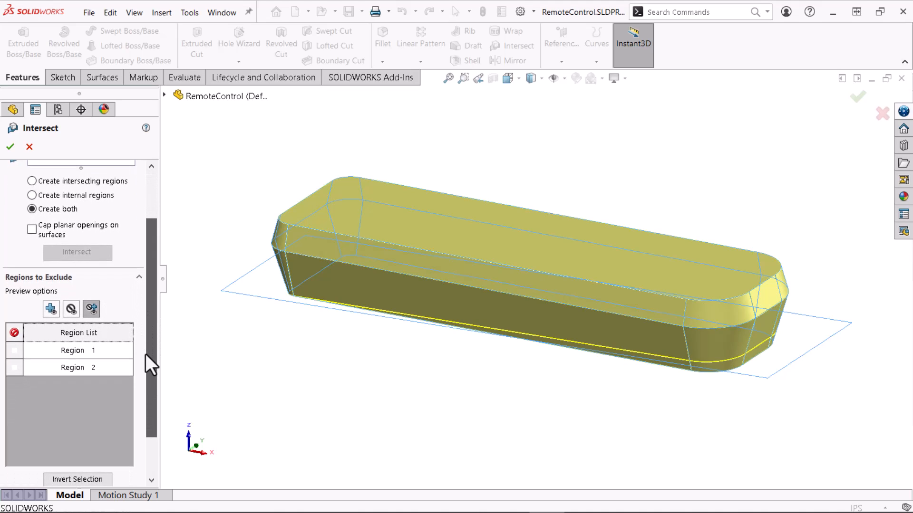
left_click(72, 350)
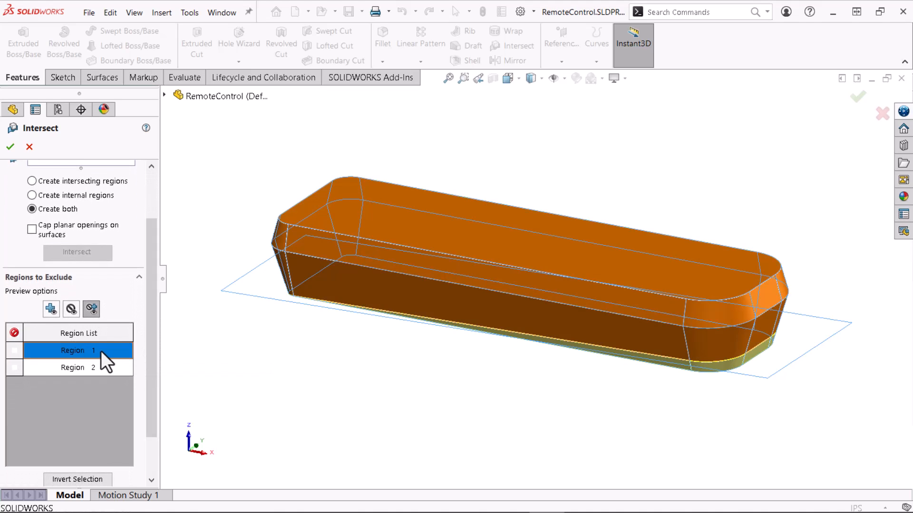
left_click(73, 367)
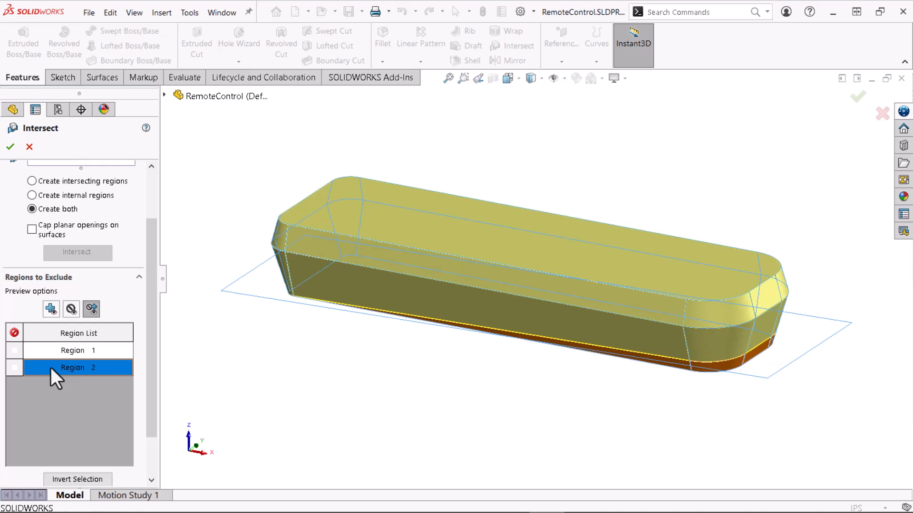
left_click(15, 367)
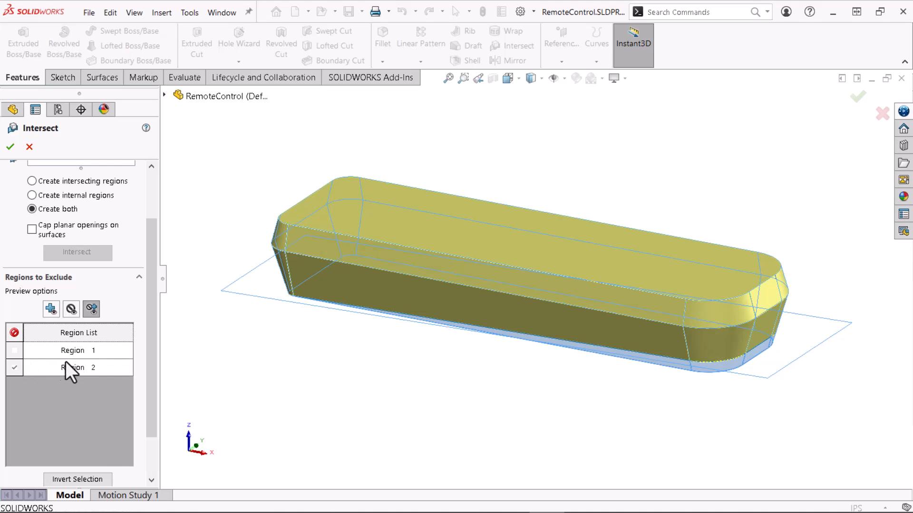
scroll("down", 3)
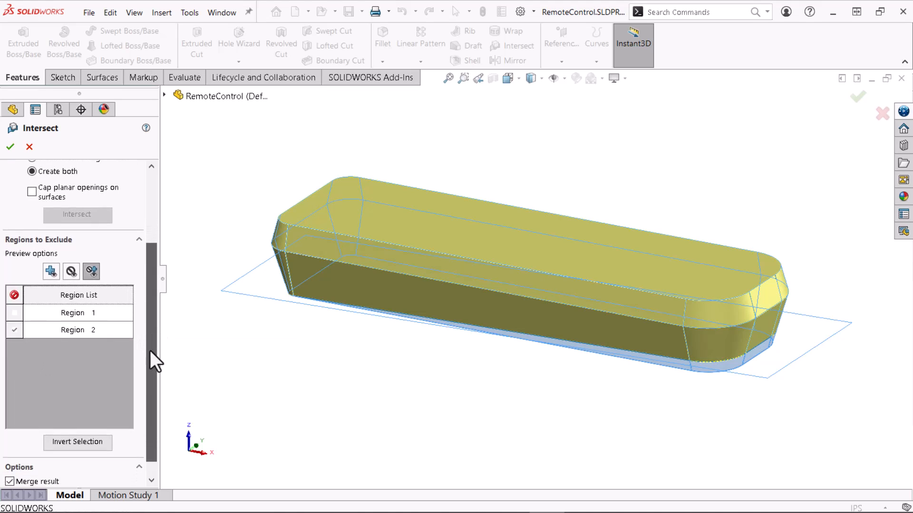
scroll("down", 3)
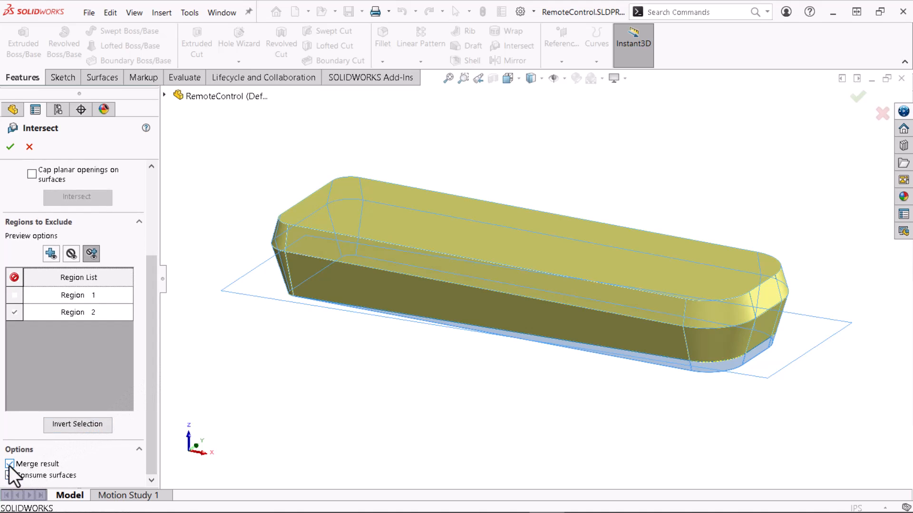
left_click(10, 476)
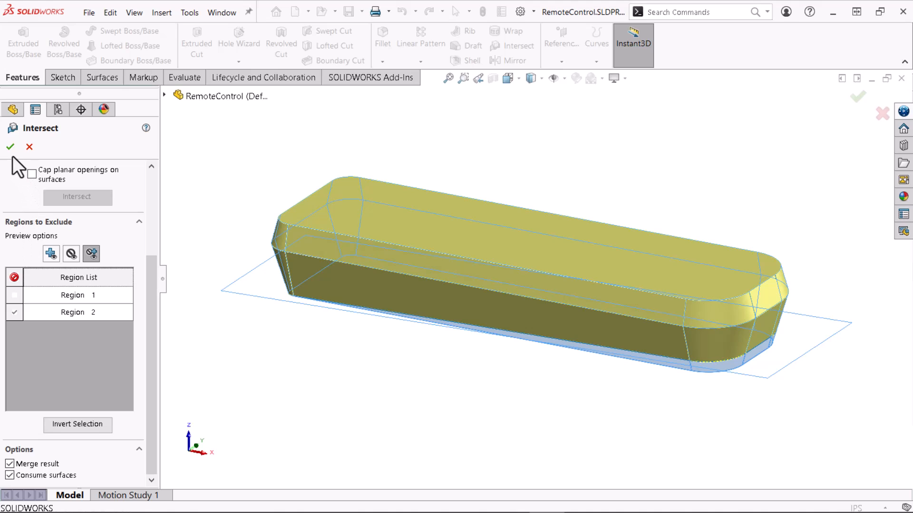
Accept Intersect1, then intersect it with Front Plane, unmerged, into two bodies
left_click(10, 146)
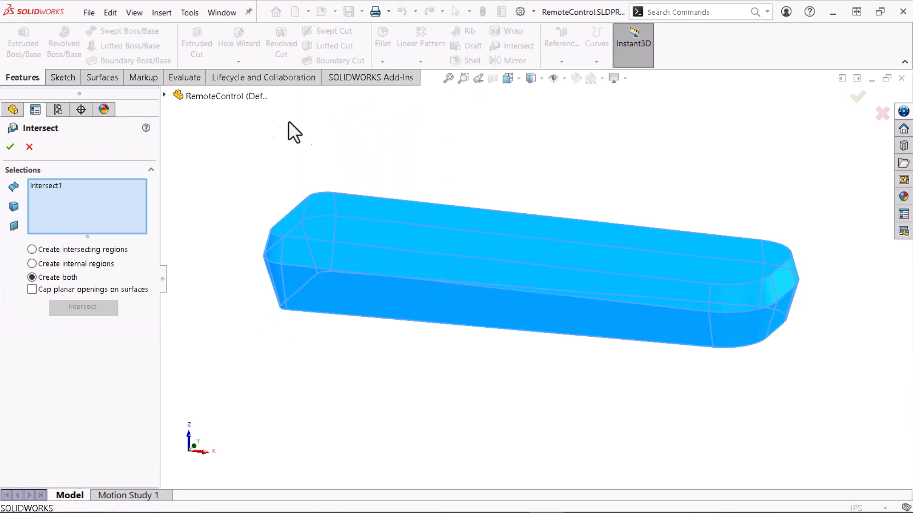
left_click(221, 177)
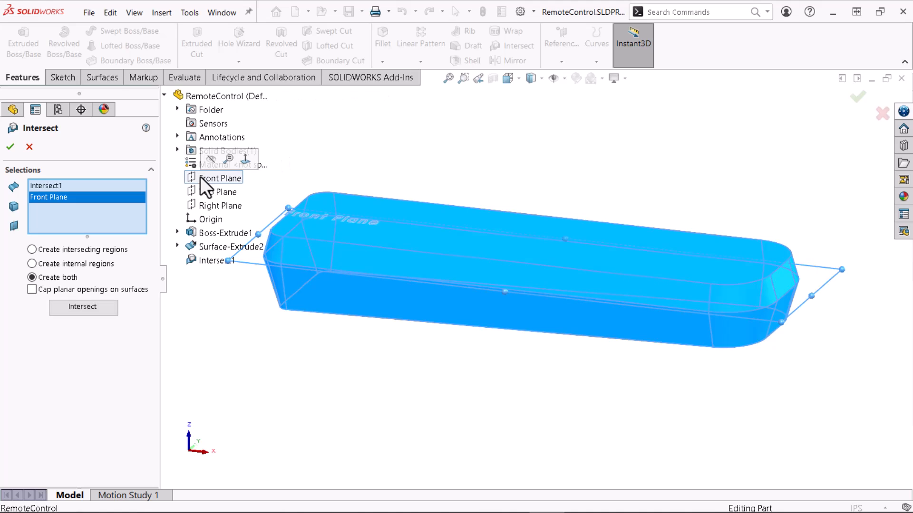
left_click(82, 307)
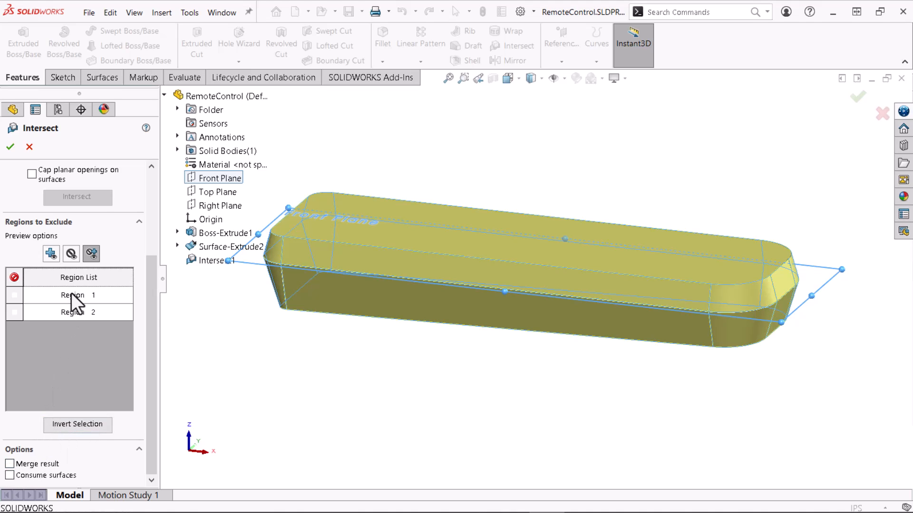
left_click(73, 312)
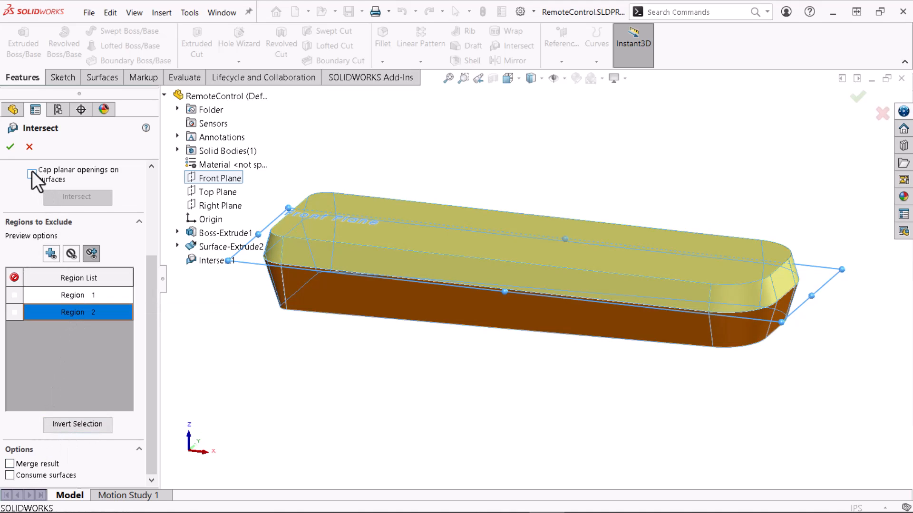
left_click(10, 147)
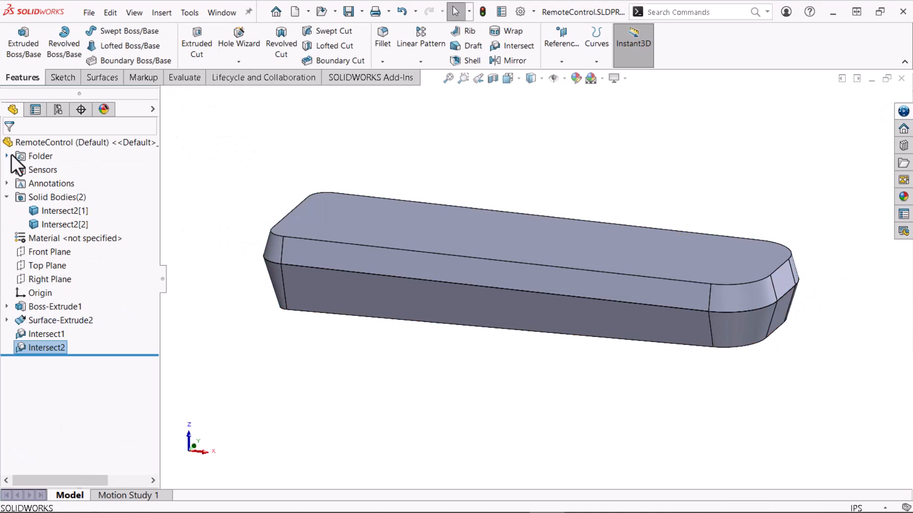
Edit Intersect1 to exclude Region 3, accept it, and select body Intersect1[2]
left_click(65, 210)
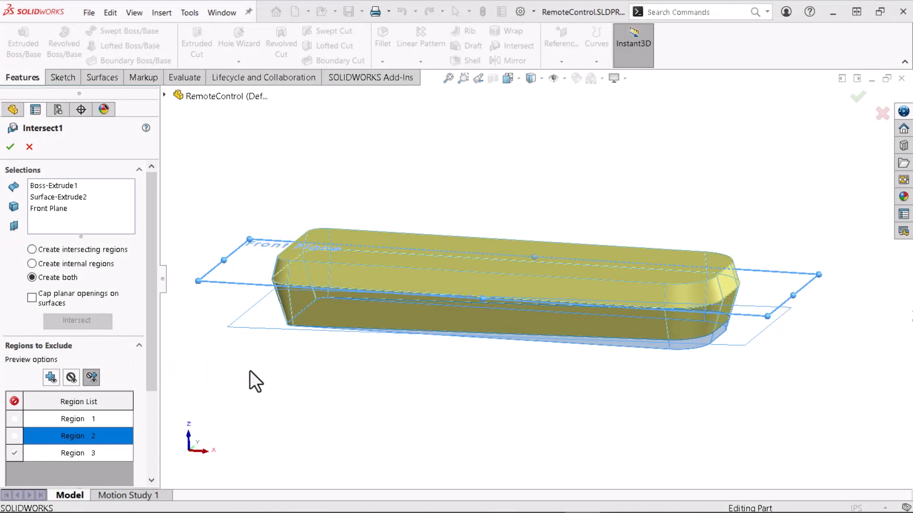
left_click(73, 418)
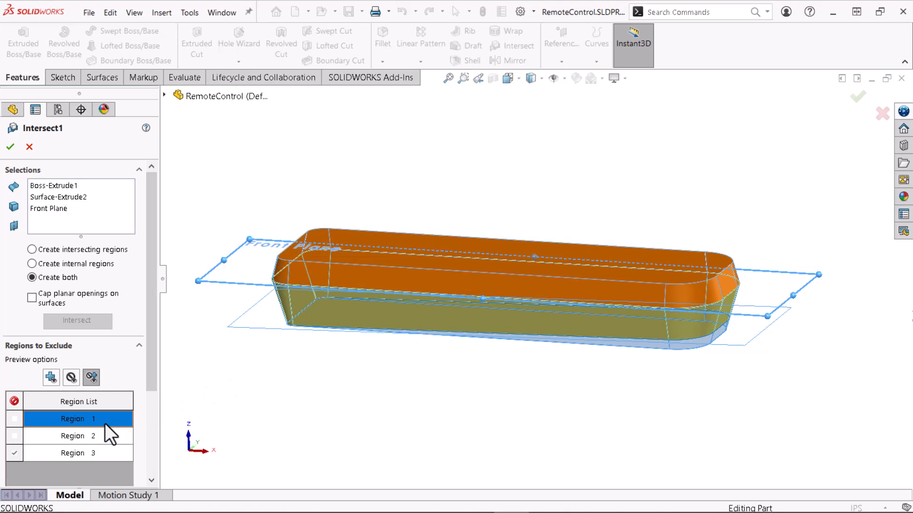
left_click(78, 453)
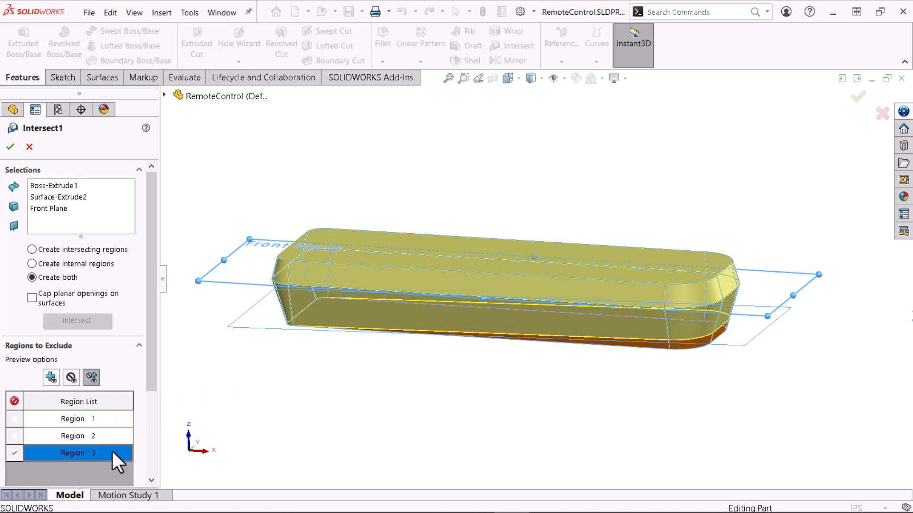
left_click(77, 453)
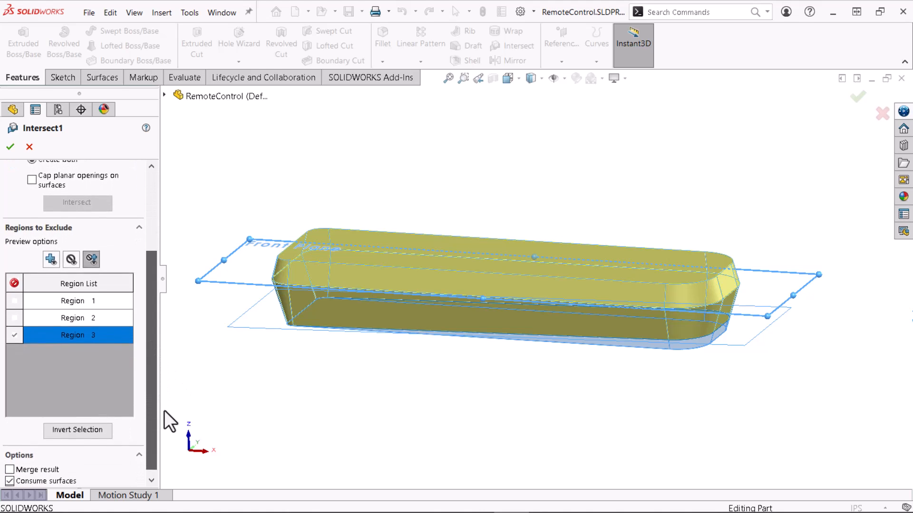
left_click(10, 147)
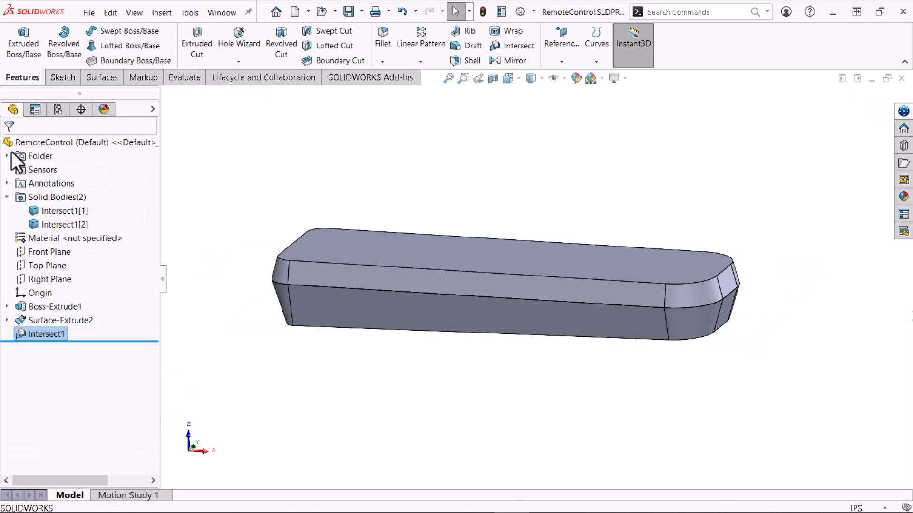
left_click(62, 225)
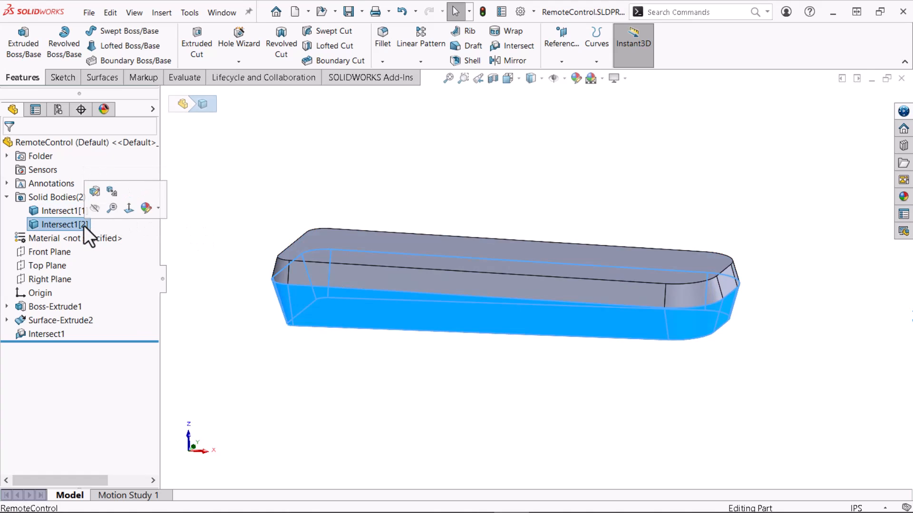